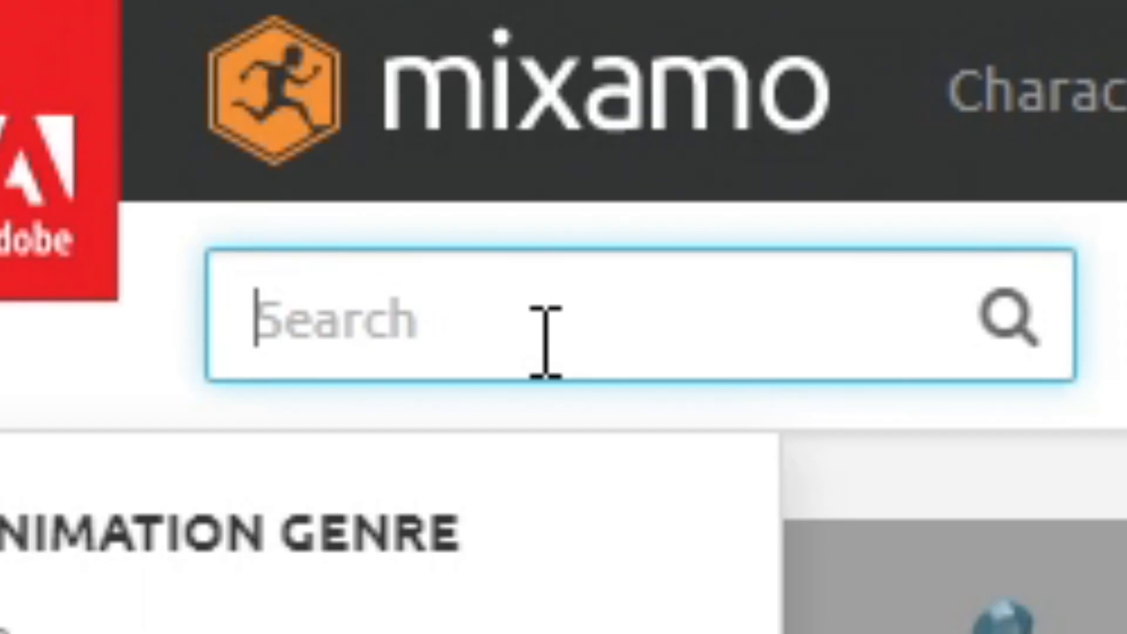
- Search Mixamo for 'swimming' animations
type("swimming")
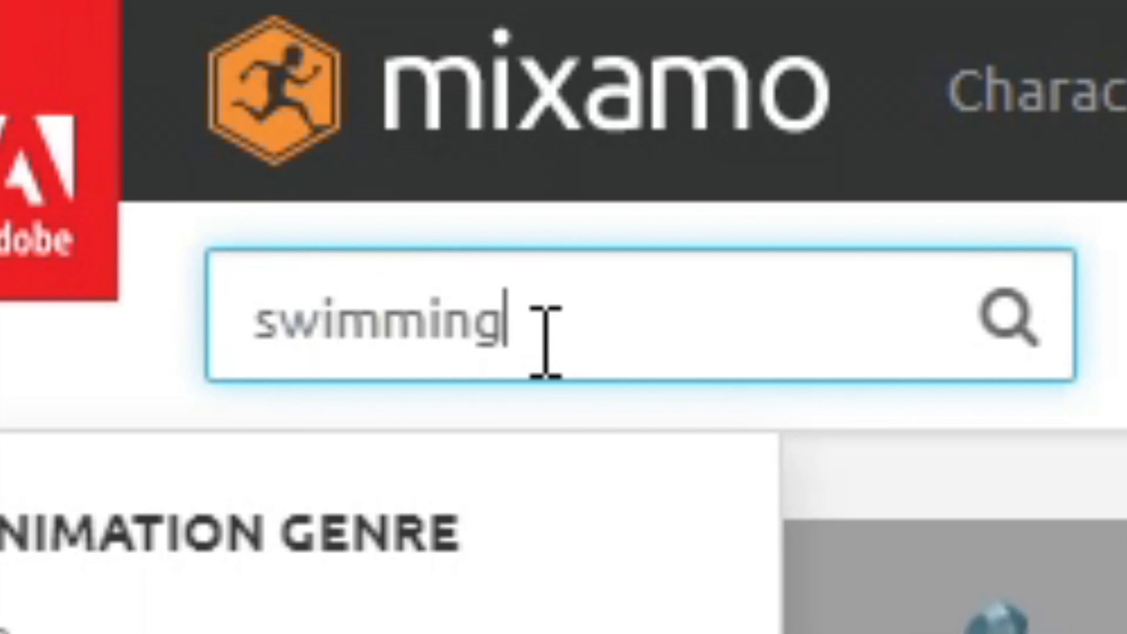
key("Return")
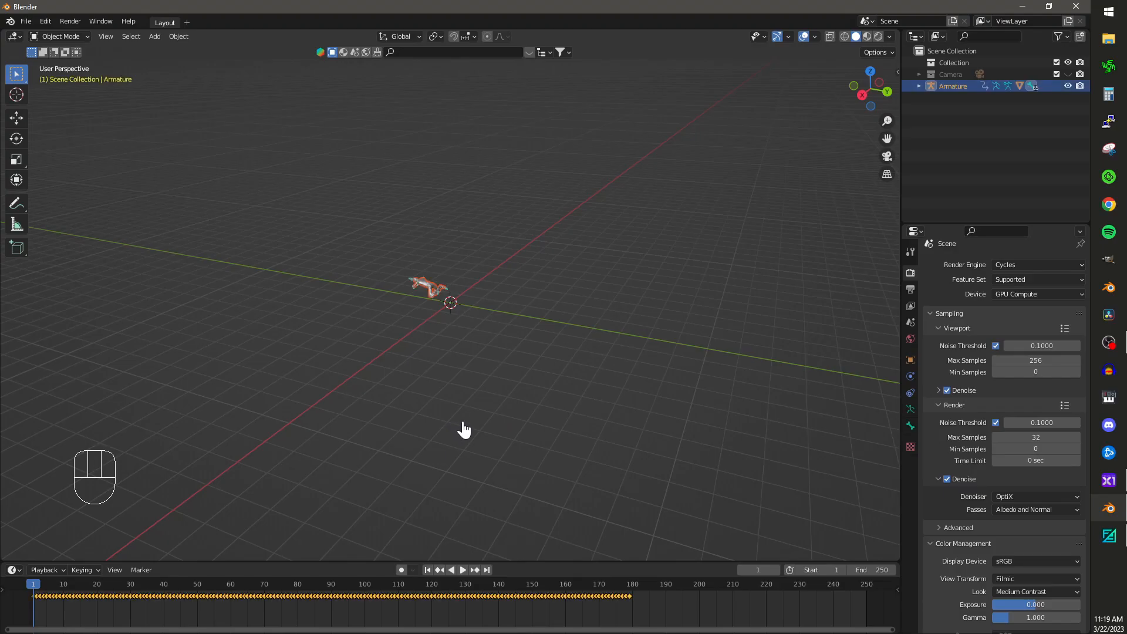
- Preview the armature's swimming animation in the viewport, then stop playback
left_click(463, 569)
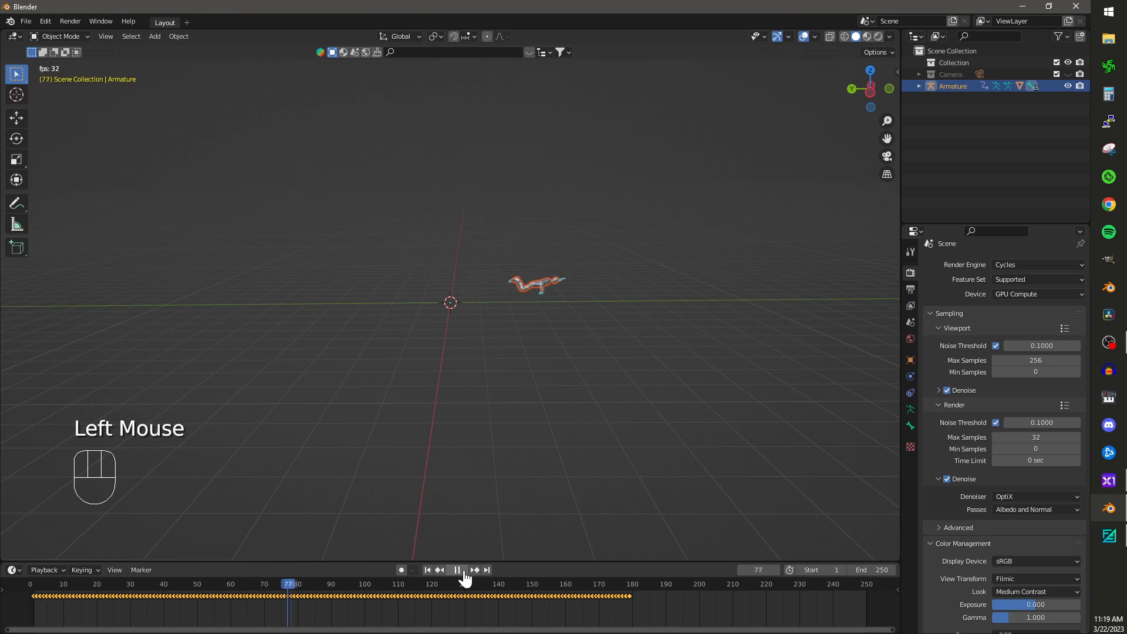
key("shift+a")
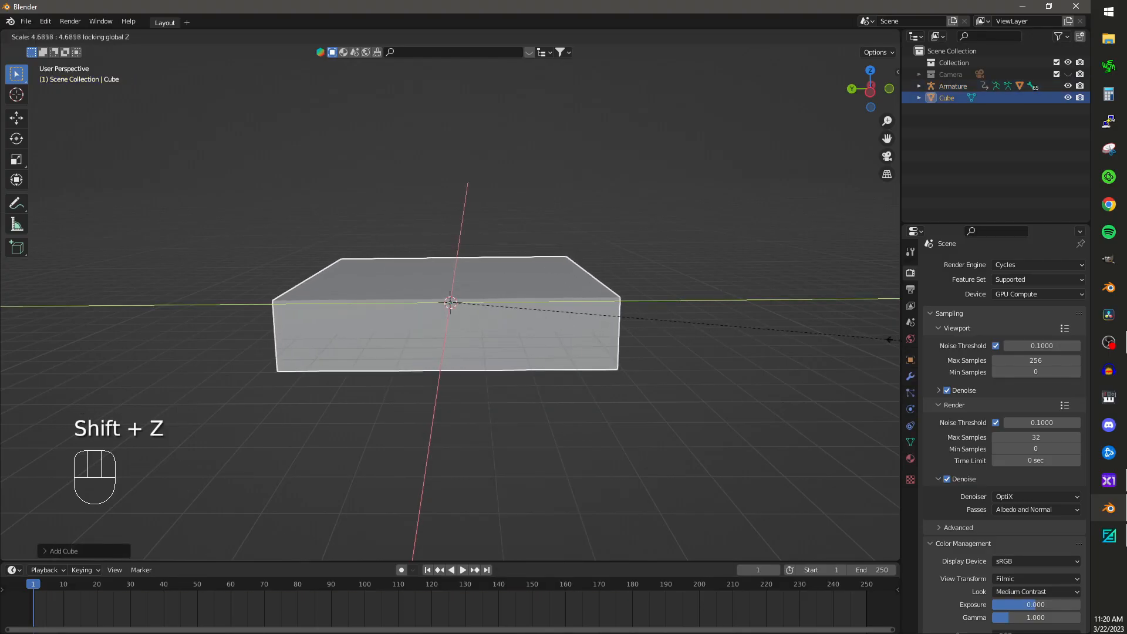
- Confirm the cube widened into a flat slab and enter Edit Mode on its mesh
key("Tab")
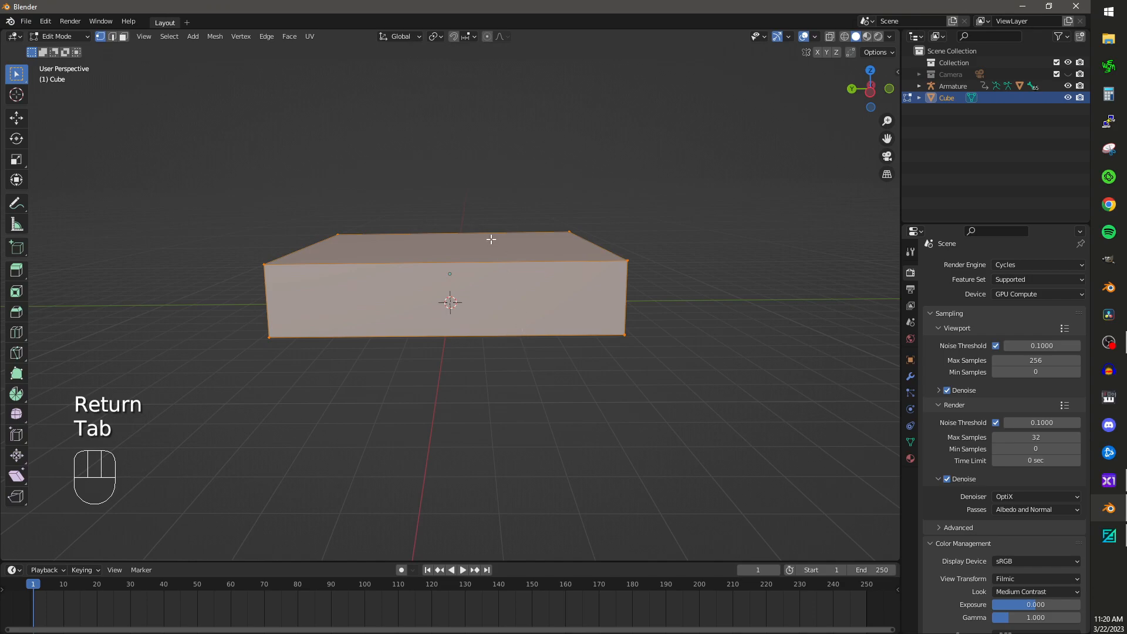
scroll("up", 3)
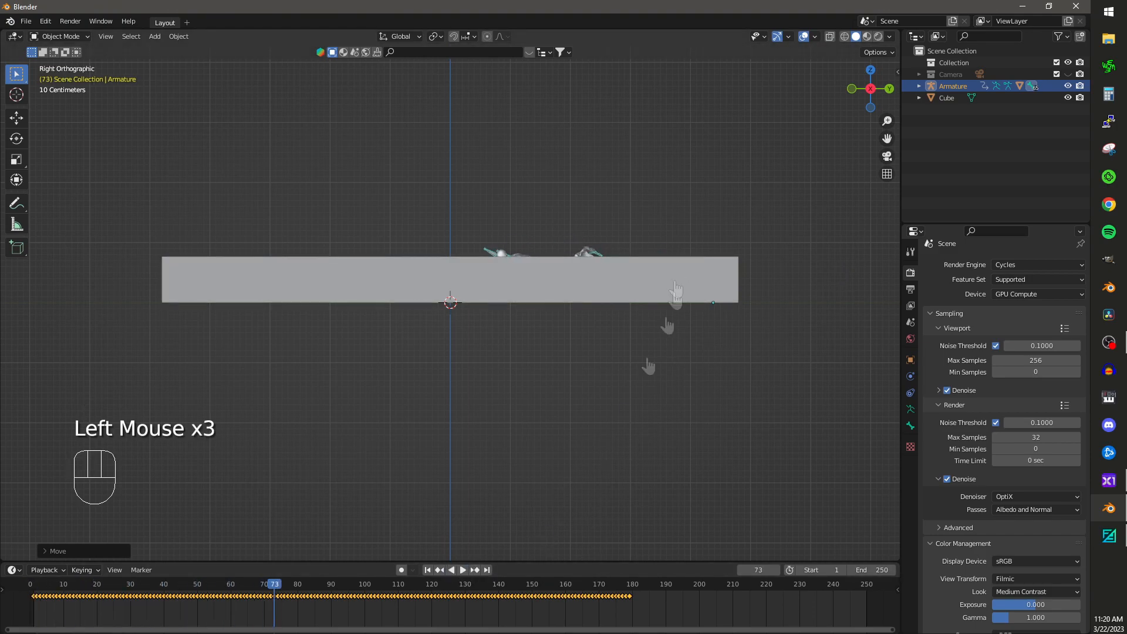
- Raise the slab so the armature swims along its top, checking by playing the animation
left_click(463, 569)
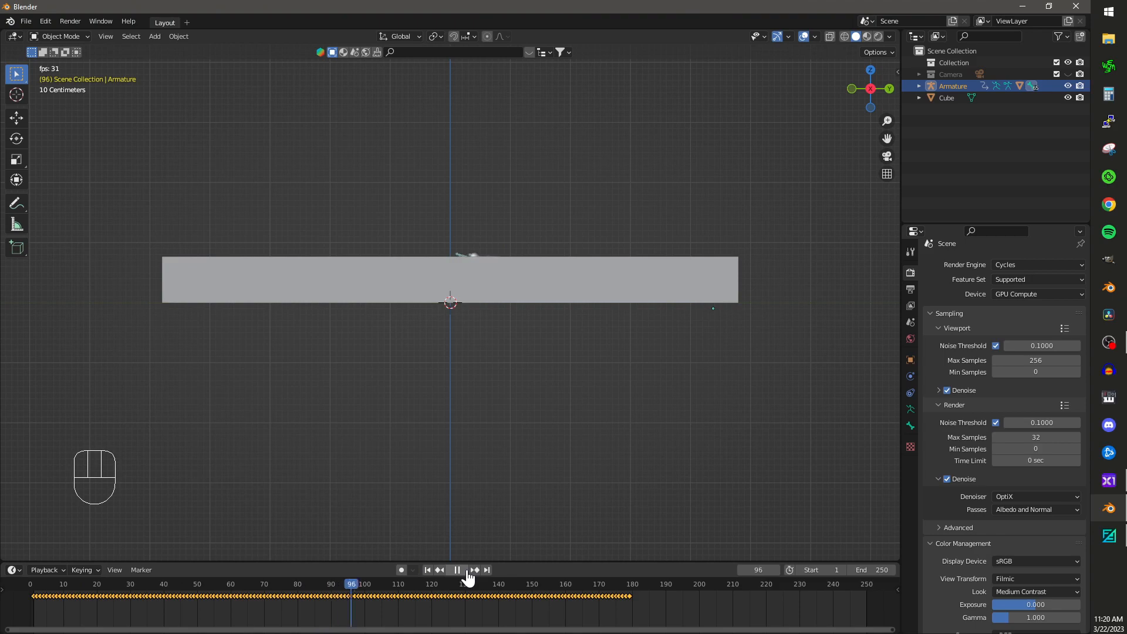
left_click(457, 570)
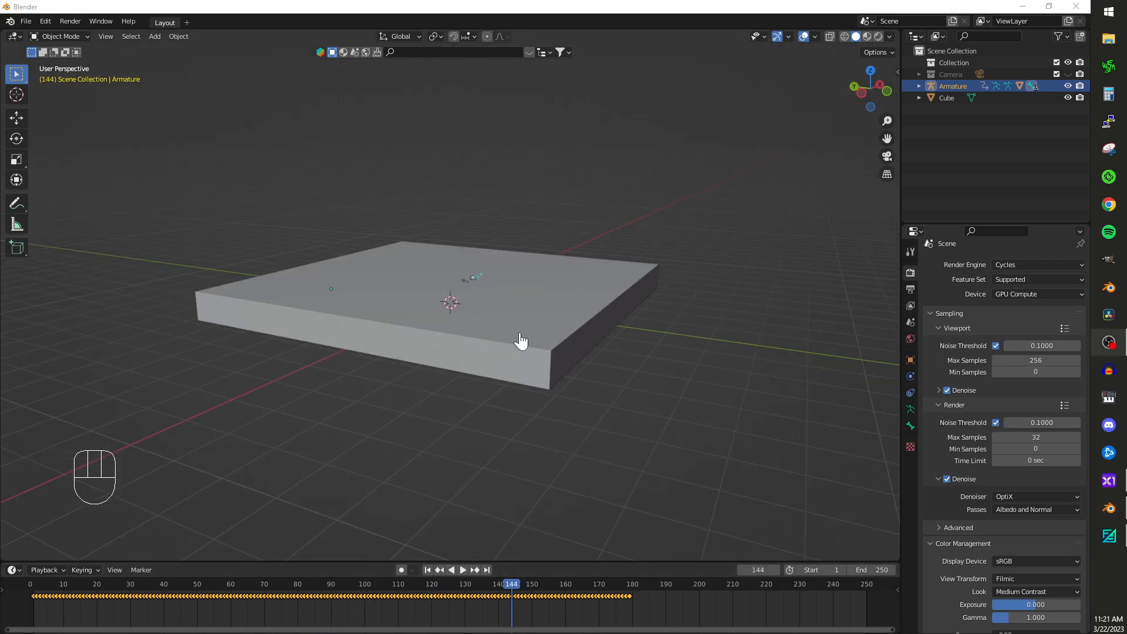
key("shift+d")
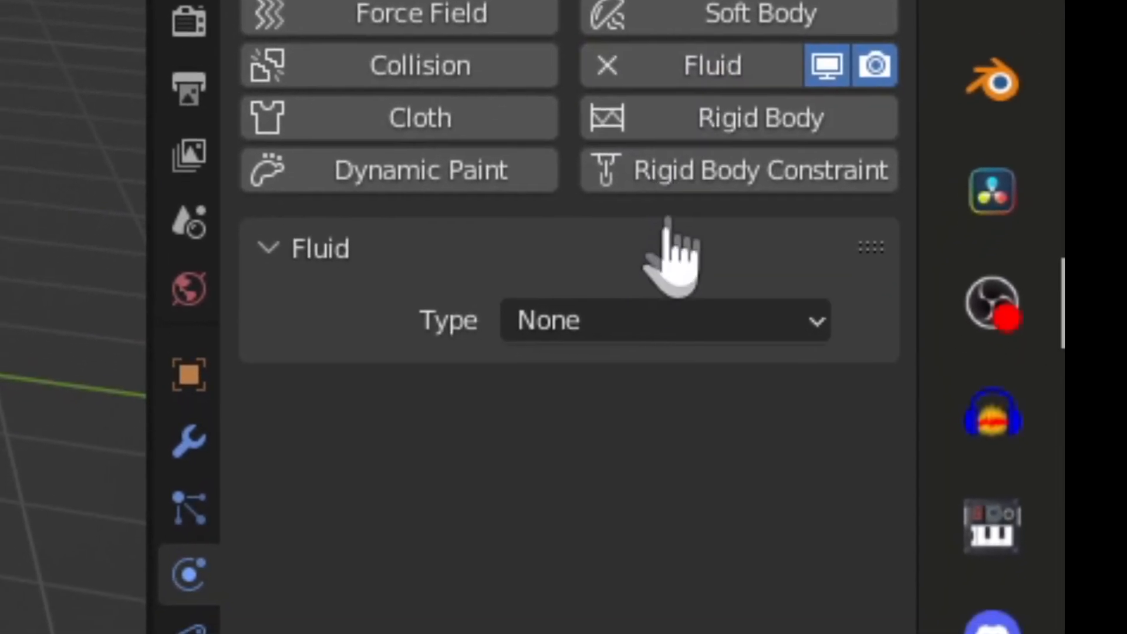
- Make the slab a Liquid fluid Domain with adjusted Resolution Divisions and Liquid particles enabled
left_click(661, 319)
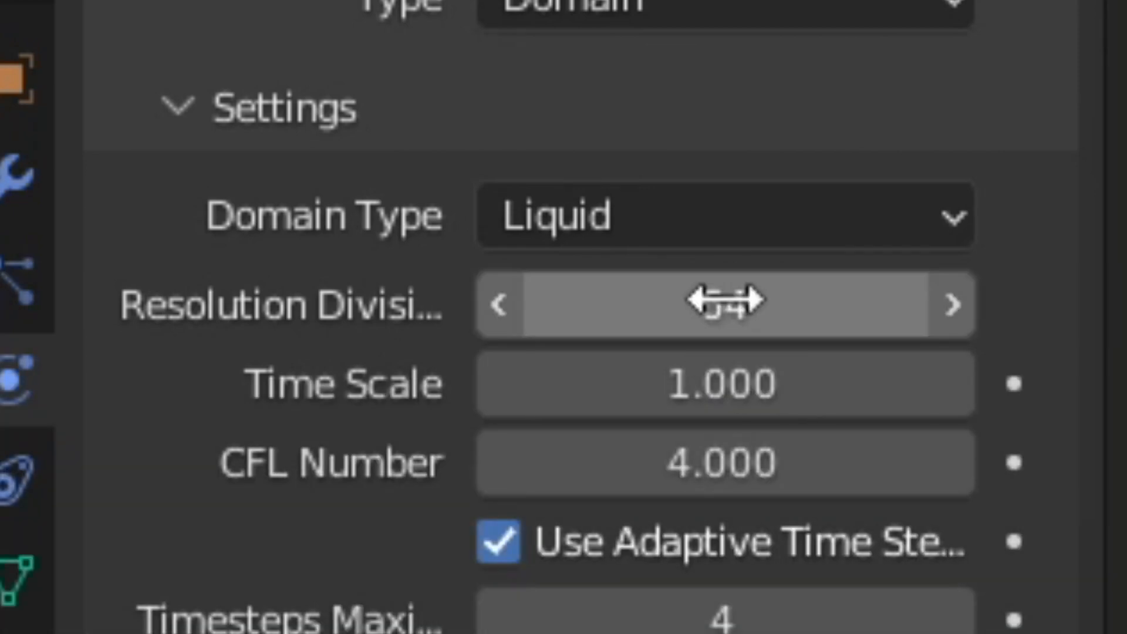
scroll("down", 3)
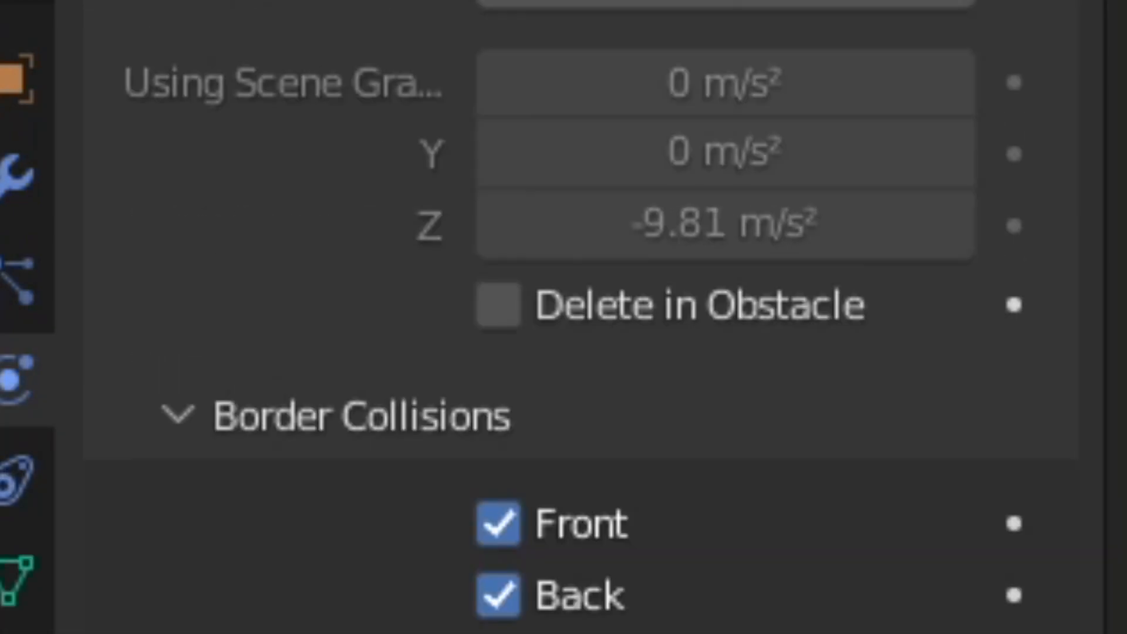
scroll("up", 3)
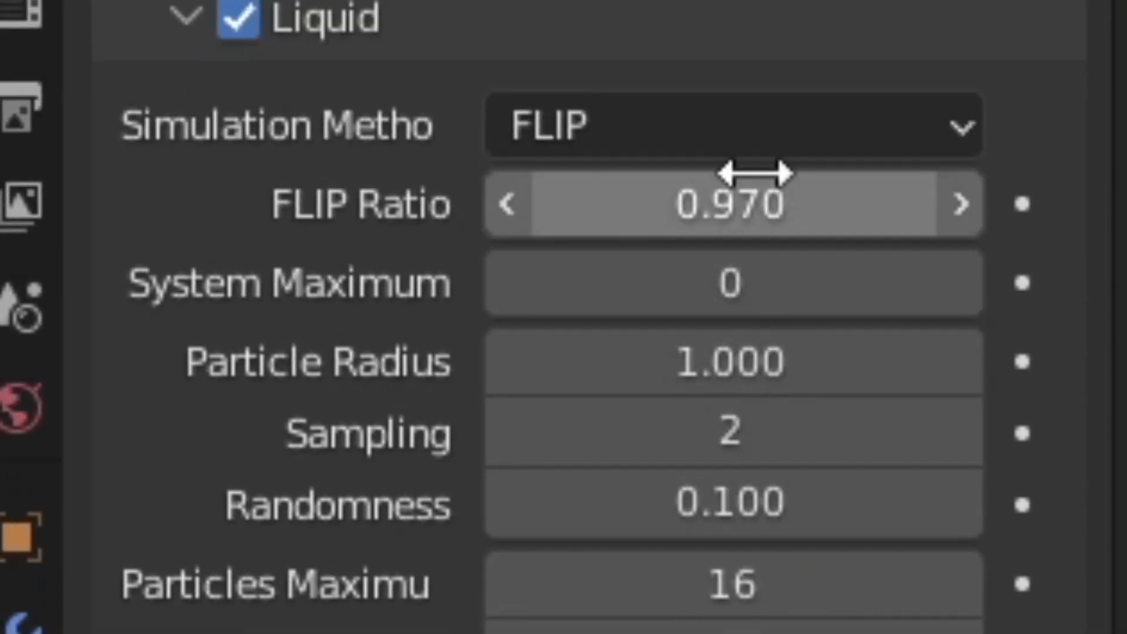
scroll("down", 3)
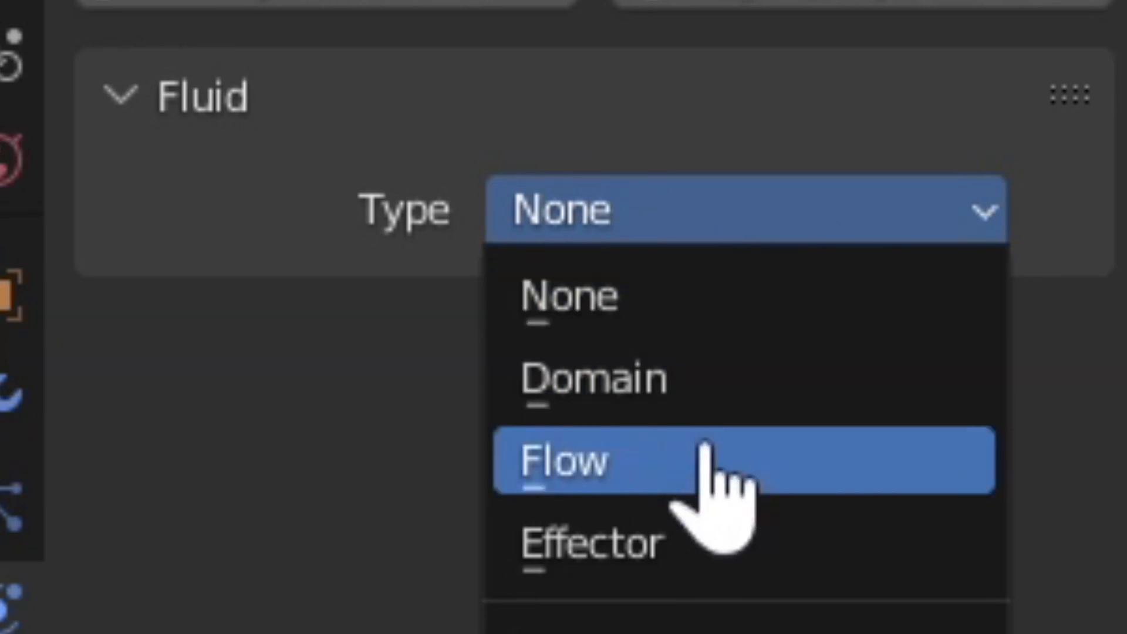
- Set the Water object's Fluid Type to Flow emitting Liquid
left_click(568, 460)
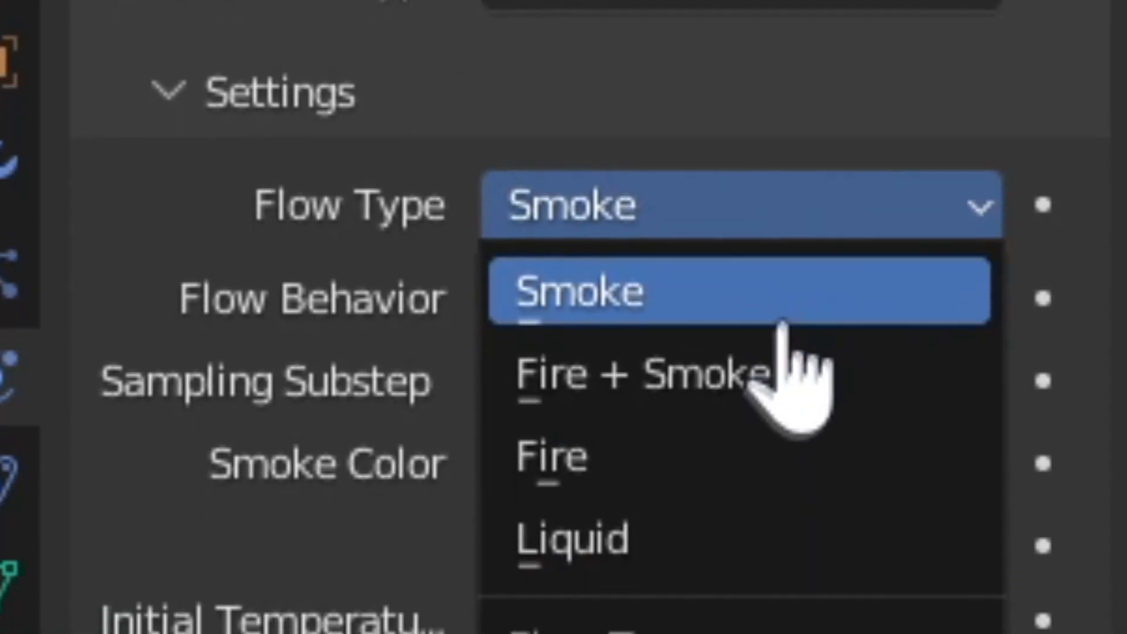
left_click(572, 538)
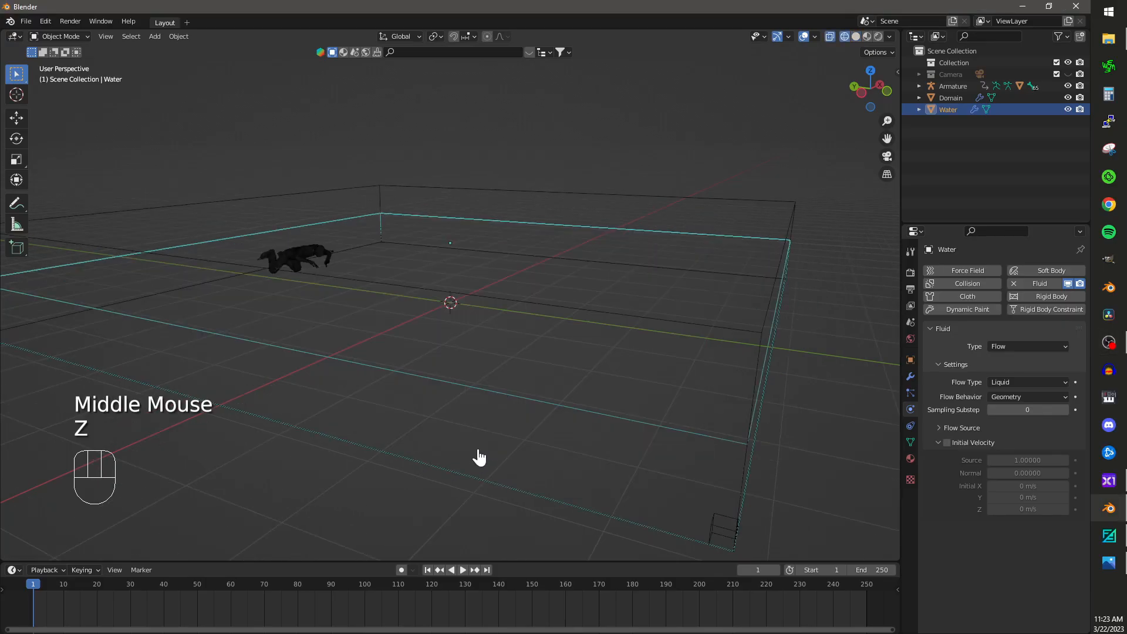
scroll("up", 3)
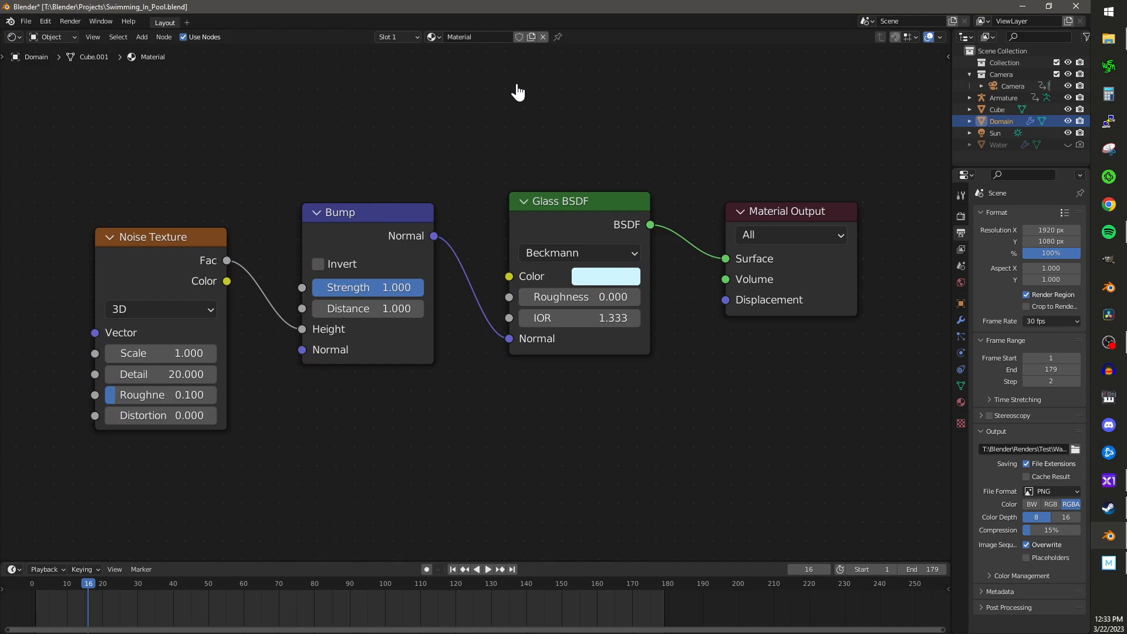
- Render the swimmer in the rippling pool with the noise-bumped Glass BSDF water material
key("f12")
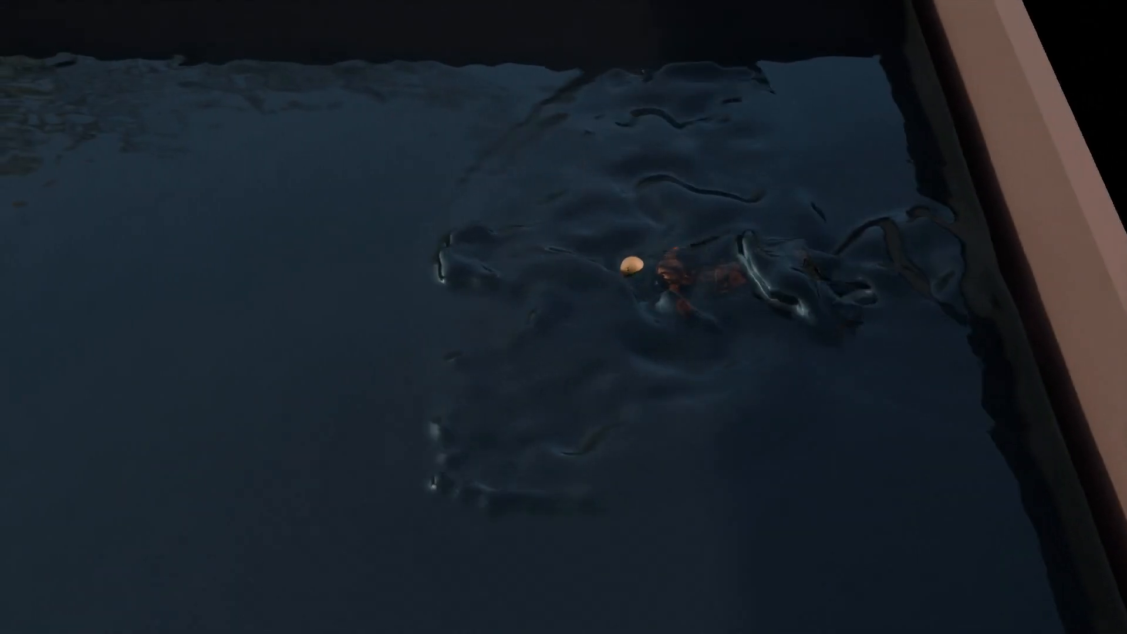